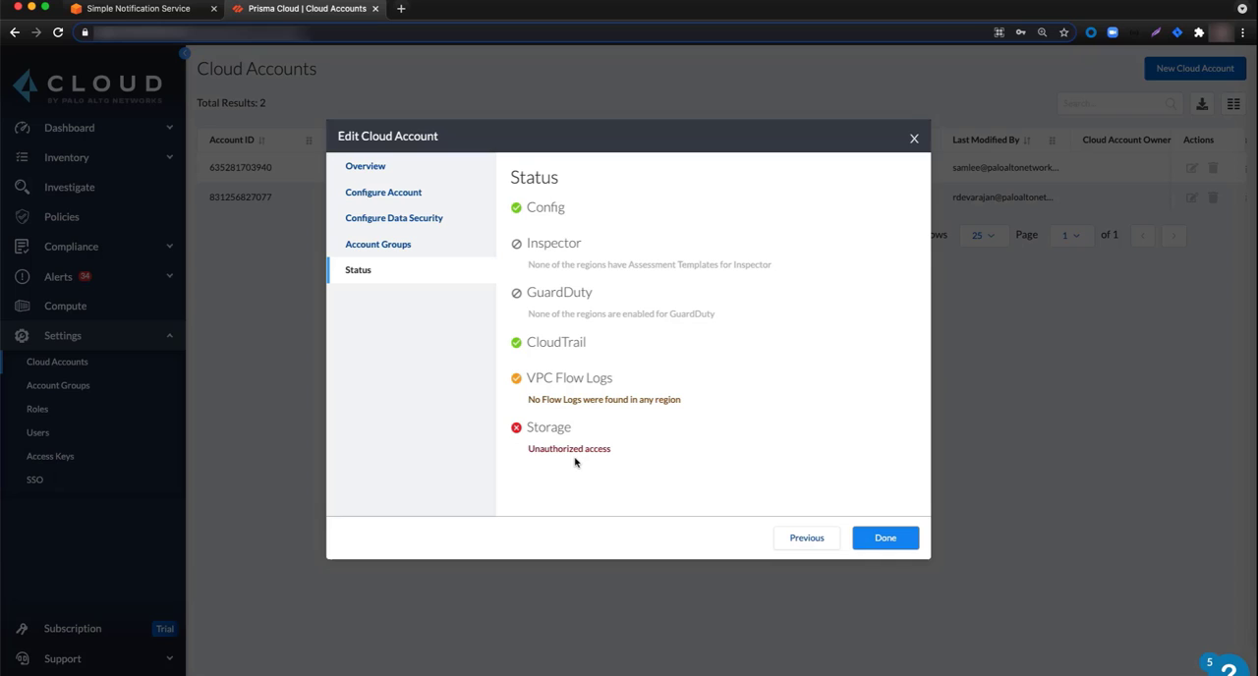
{"action": "mouse_move", "coordinate": [851, 522]}
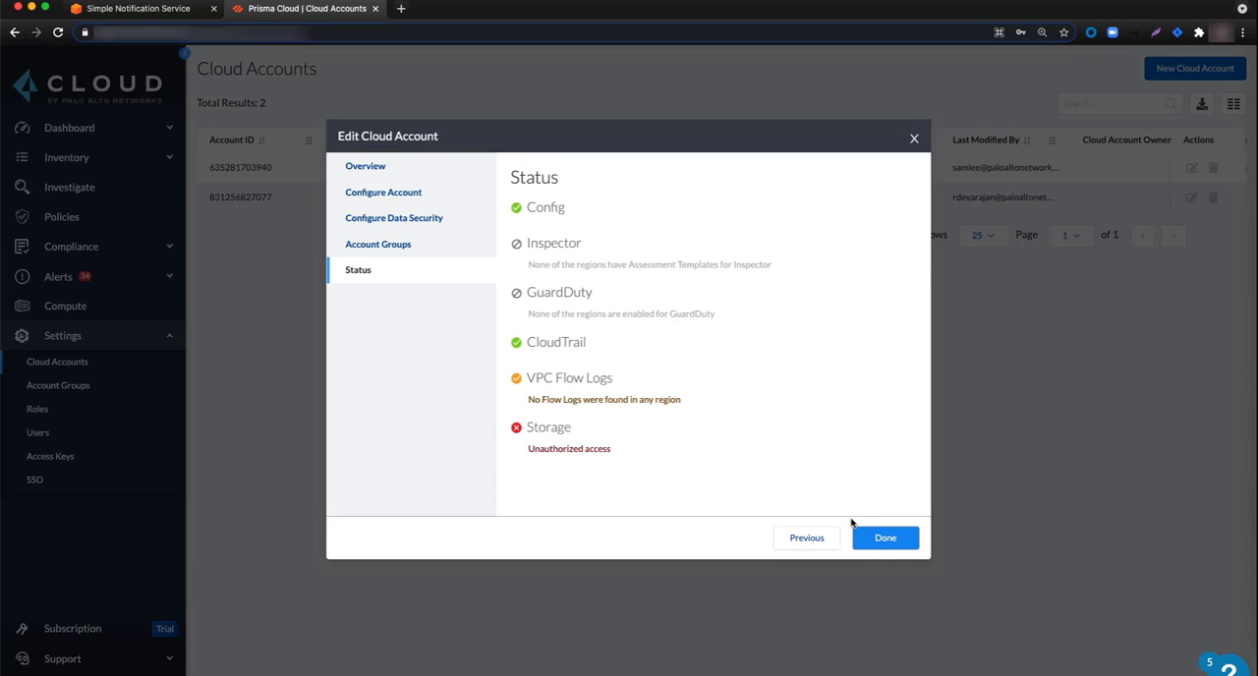
Step: Confirm Done on the Edit Cloud Account dialog and dismiss the Success message
{"action": "left_click", "coordinate": [884, 539]}
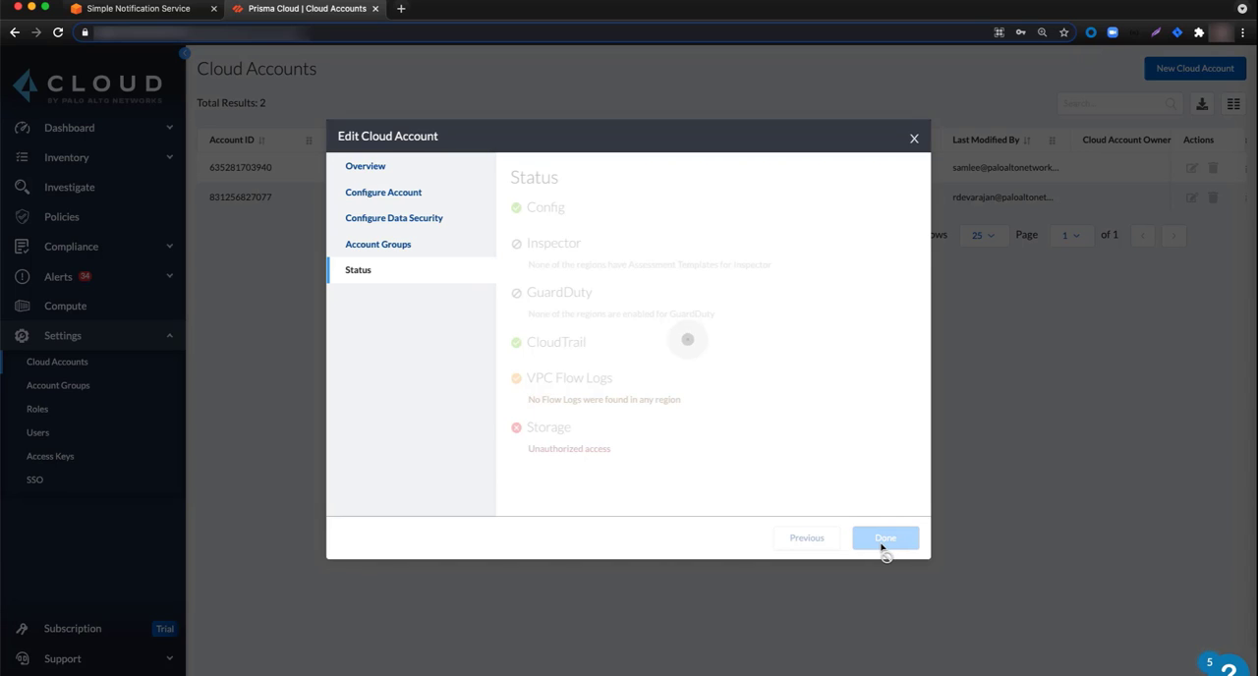
{"action": "left_click", "coordinate": [885, 539]}
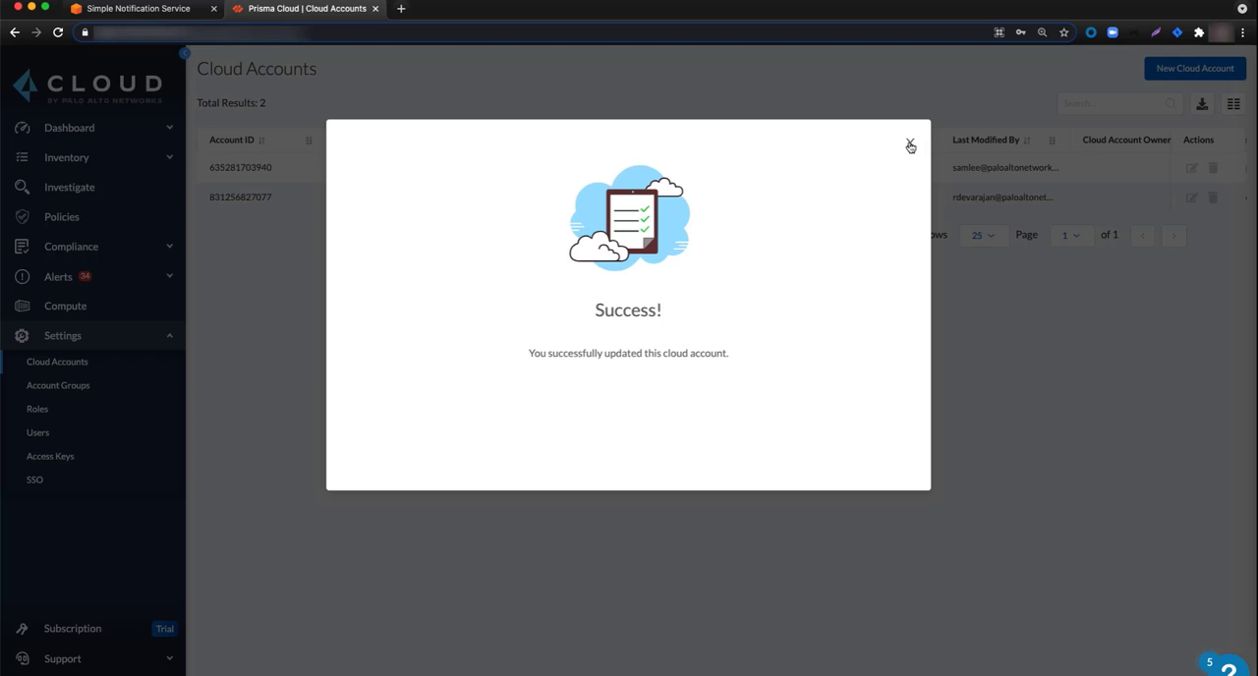
{"action": "left_click", "coordinate": [909, 146]}
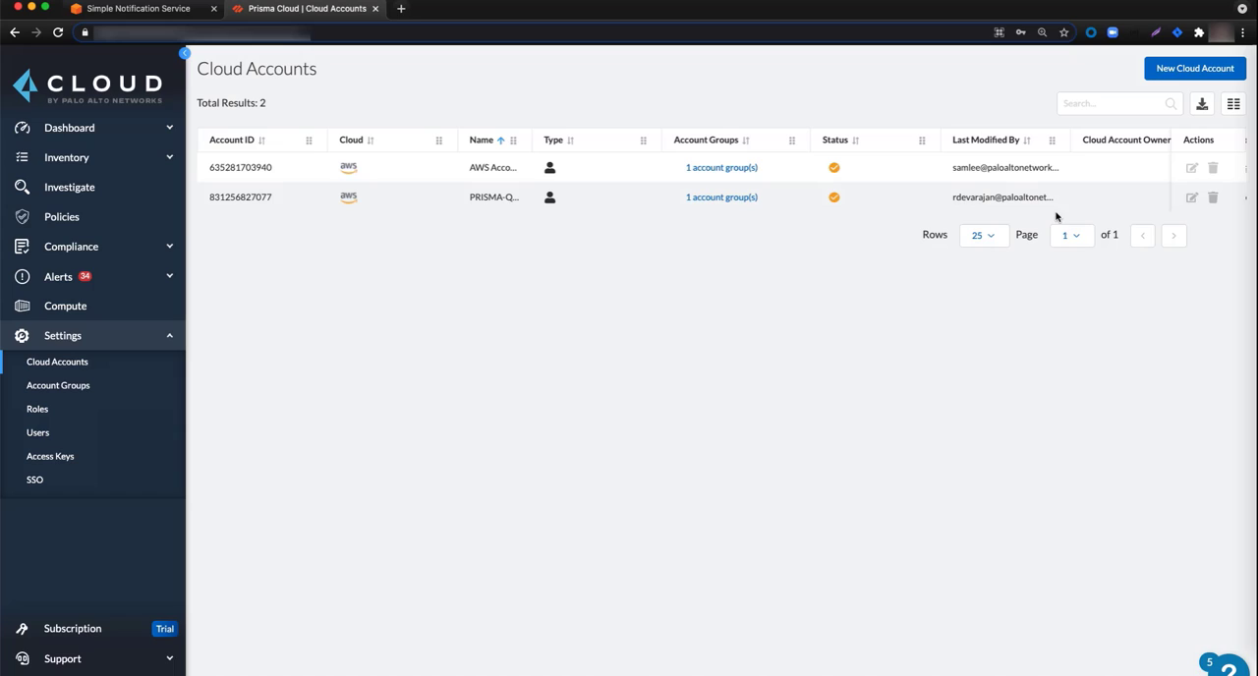
{"action": "mouse_move", "coordinate": [1191, 197]}
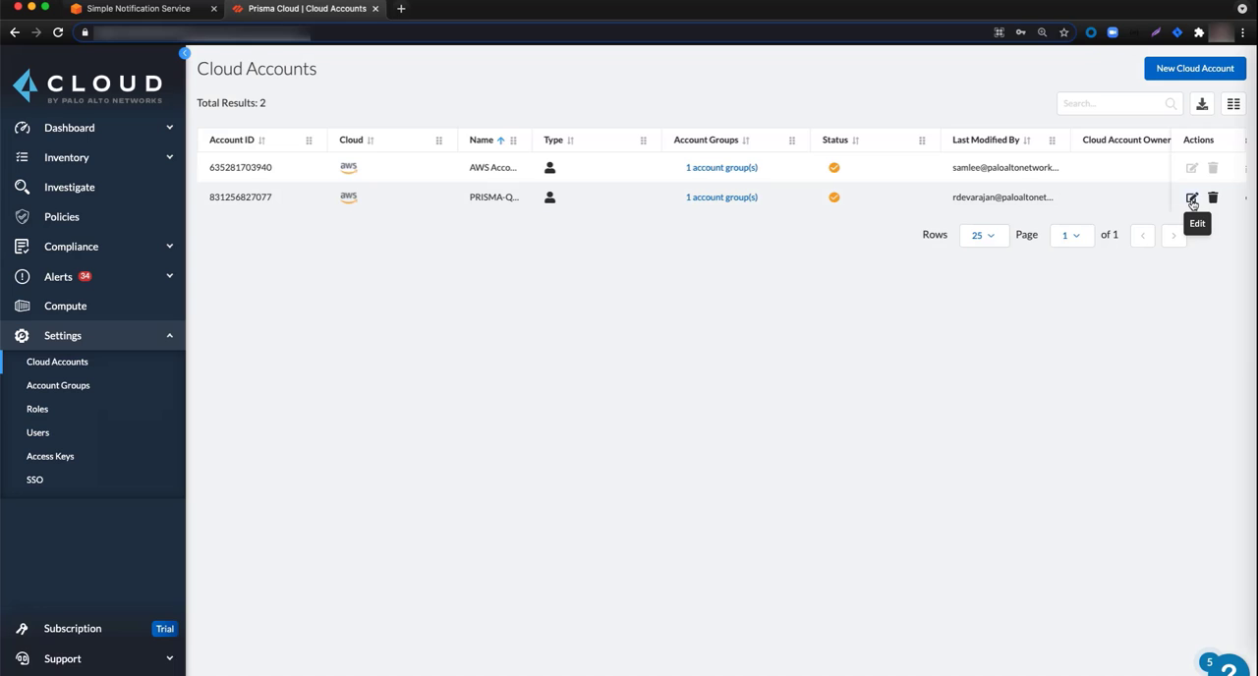
Step: Edit the PRISMA-QA02 account and reach its SNS Topic ARN field under Configure Account
{"action": "left_click", "coordinate": [1191, 196]}
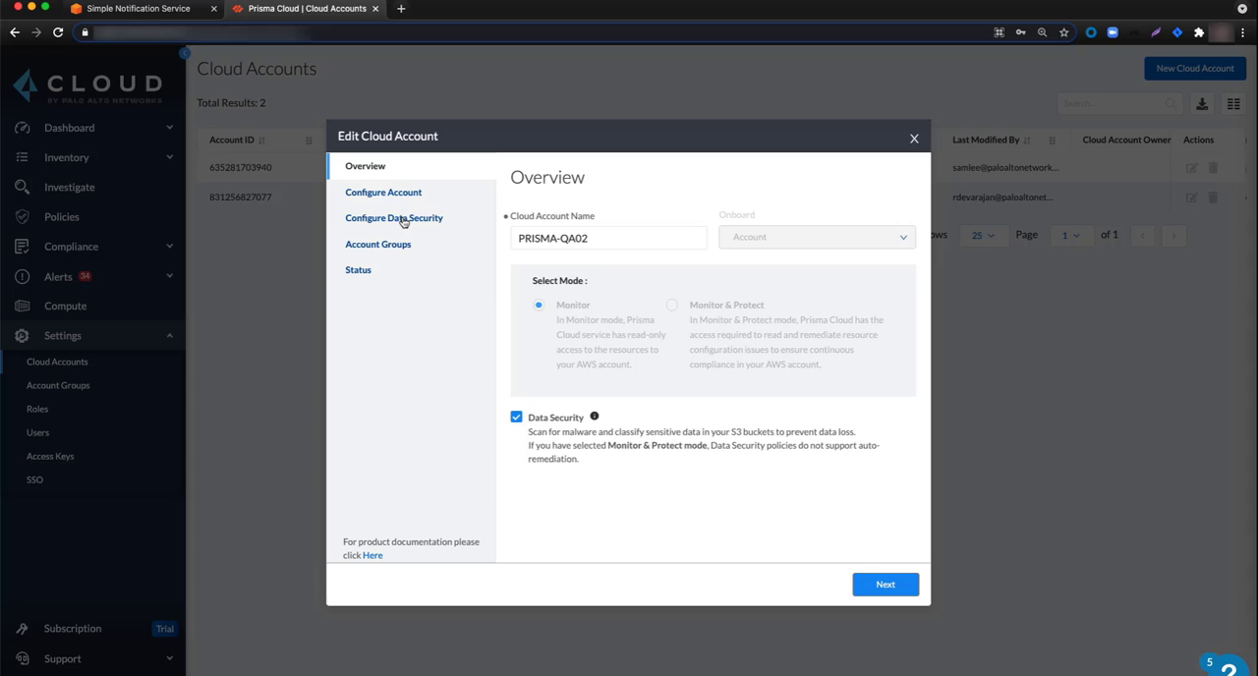
{"action": "left_click", "coordinate": [383, 193]}
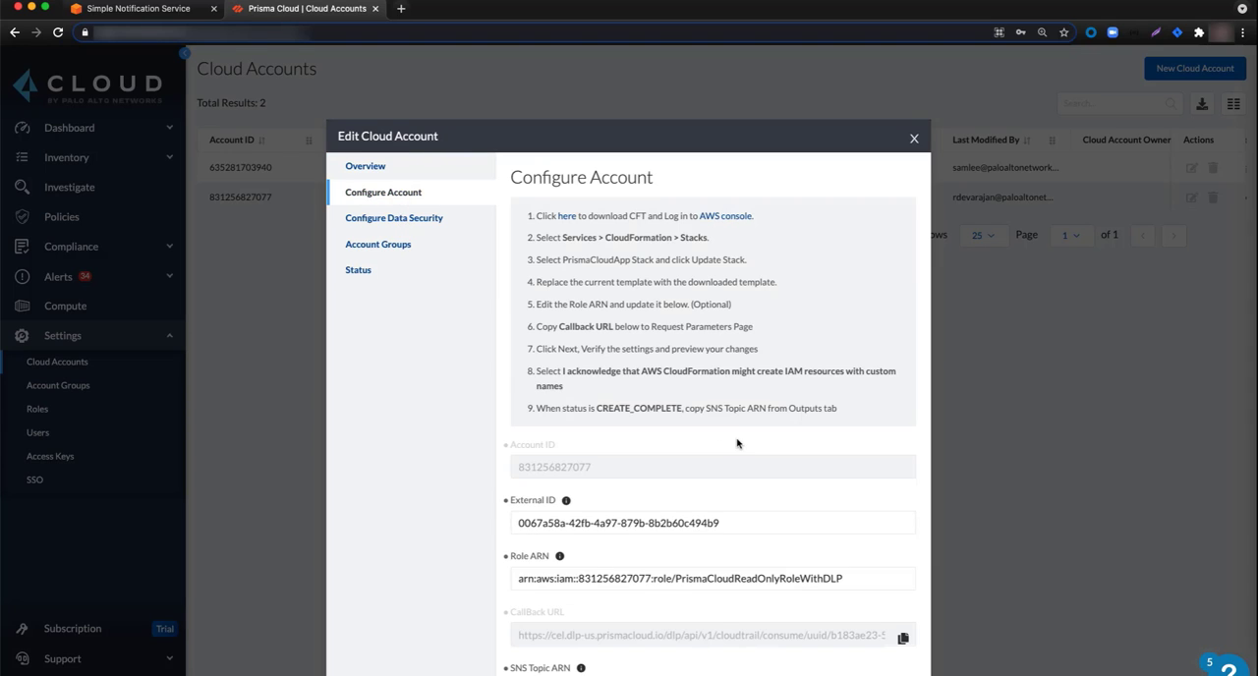
{"action": "scroll", "scroll_direction": "down", "scroll_amount": 3}
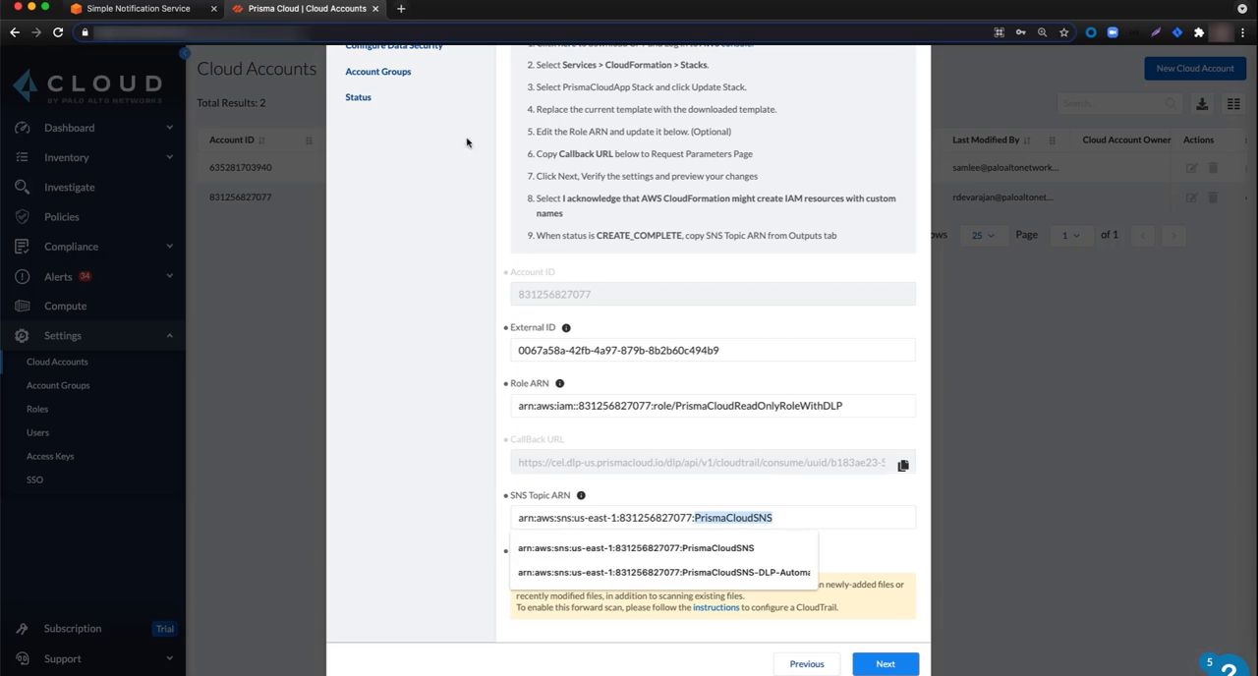
{"action": "left_click", "coordinate": [138, 8]}
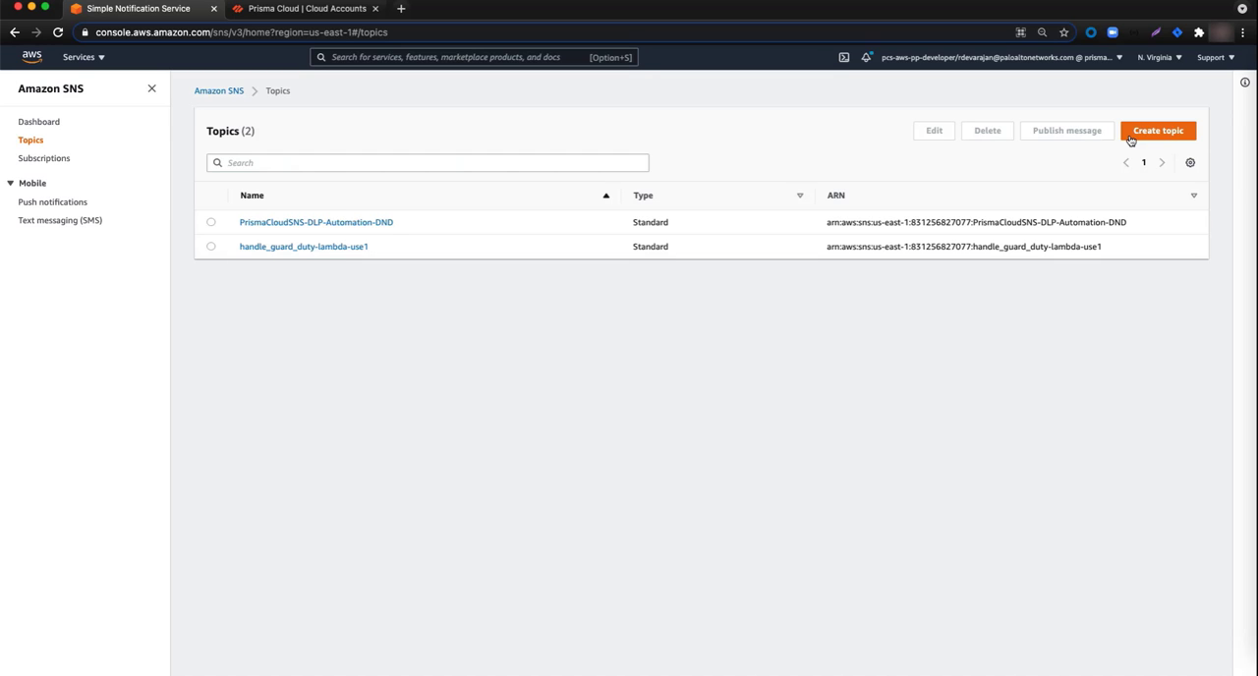
Step: Create a Standard SNS topic named PrismaCloudSNS
{"action": "left_click", "coordinate": [1158, 130]}
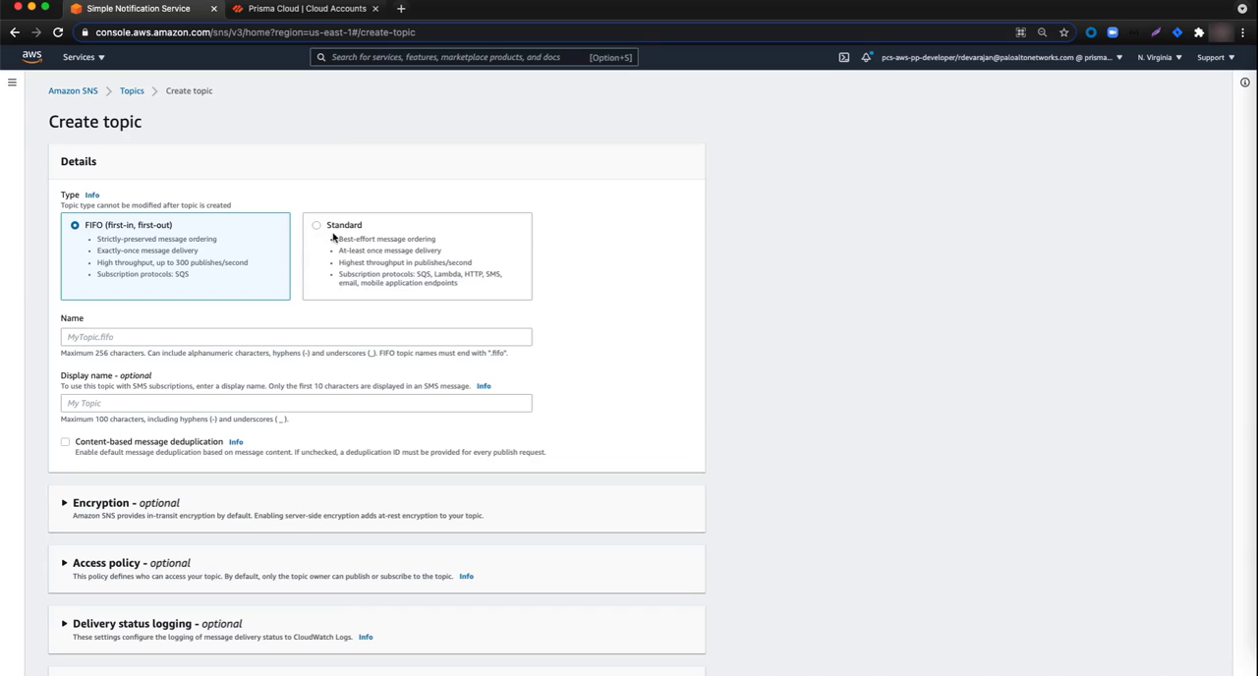
{"action": "left_click", "coordinate": [317, 224]}
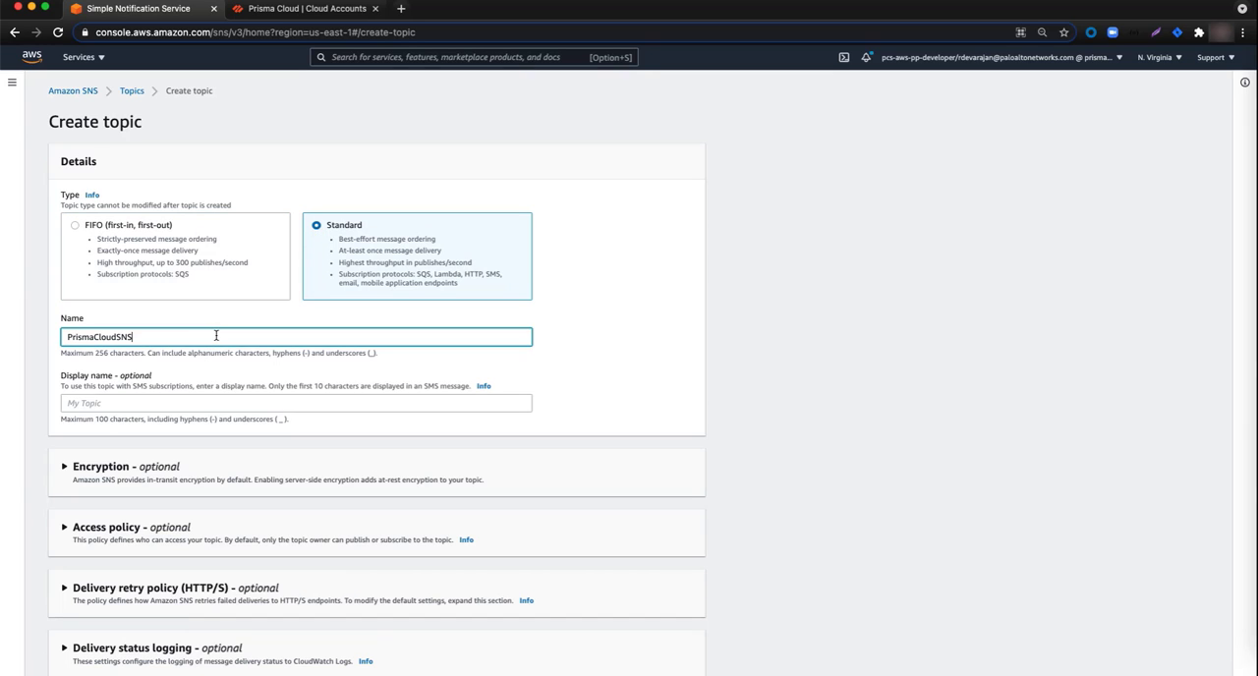
{"action": "type", "text": "PrismaCloudSNS"}
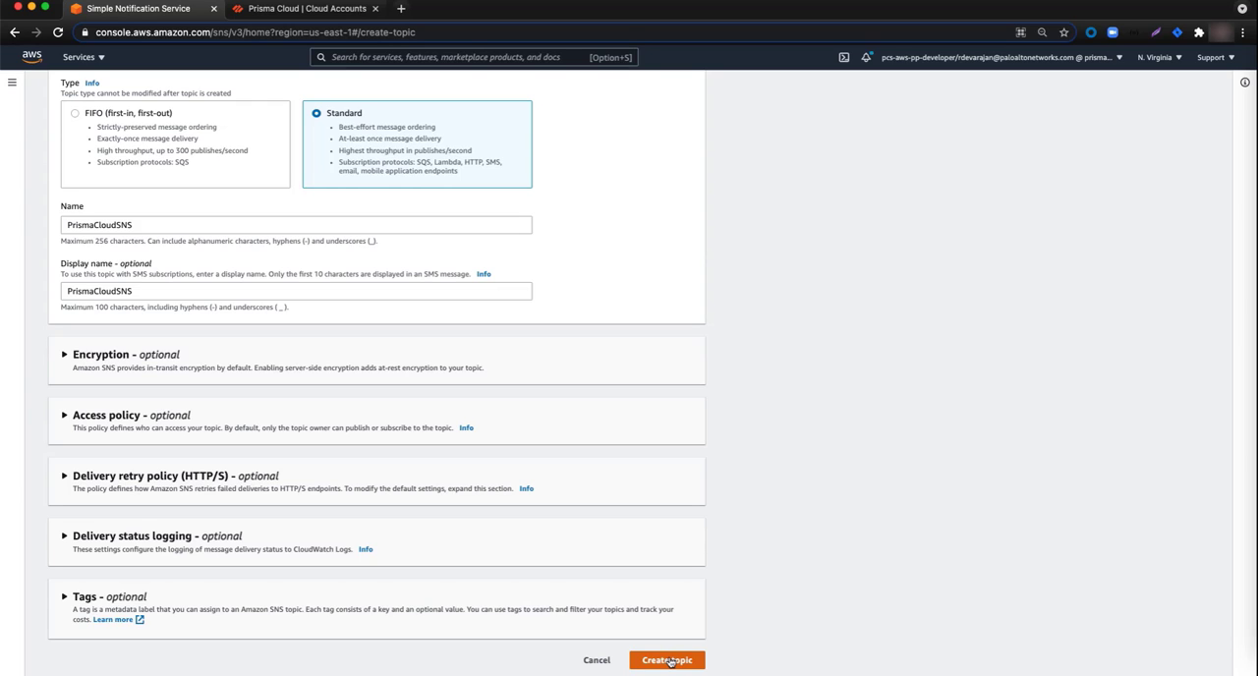
{"action": "left_click", "coordinate": [666, 661]}
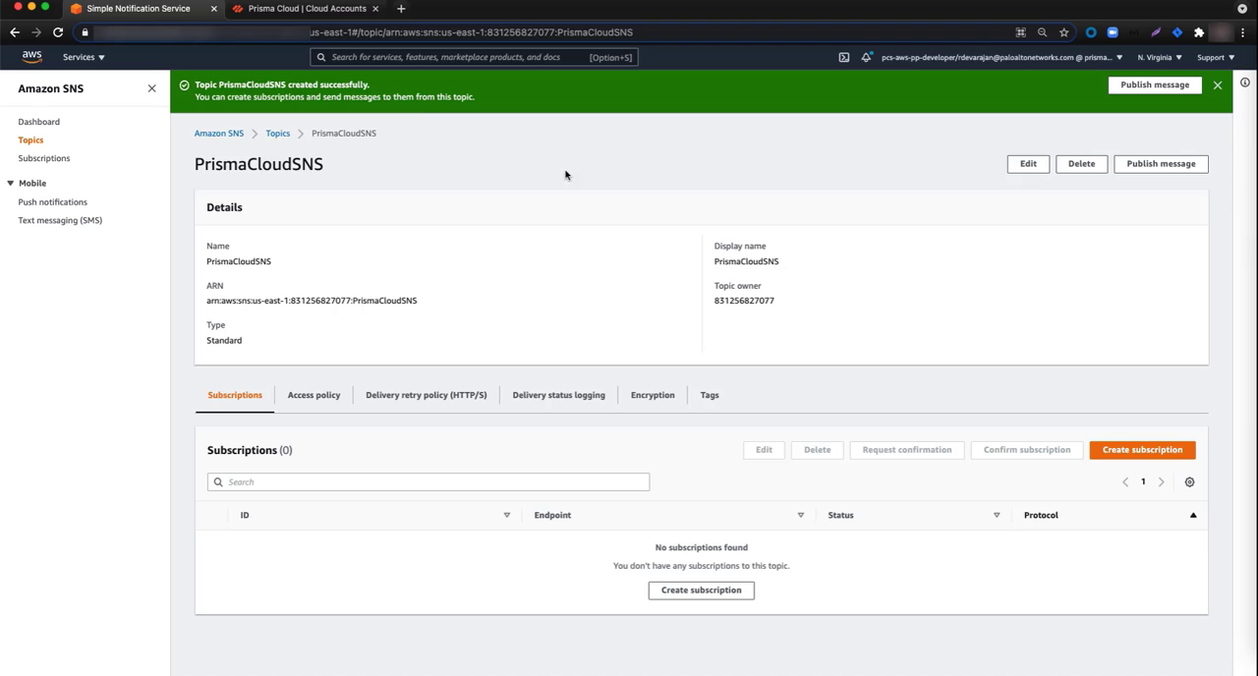
Step: Copy the Callback URL from the Prisma Cloud account settings for the new topic
{"action": "left_click", "coordinate": [299, 8]}
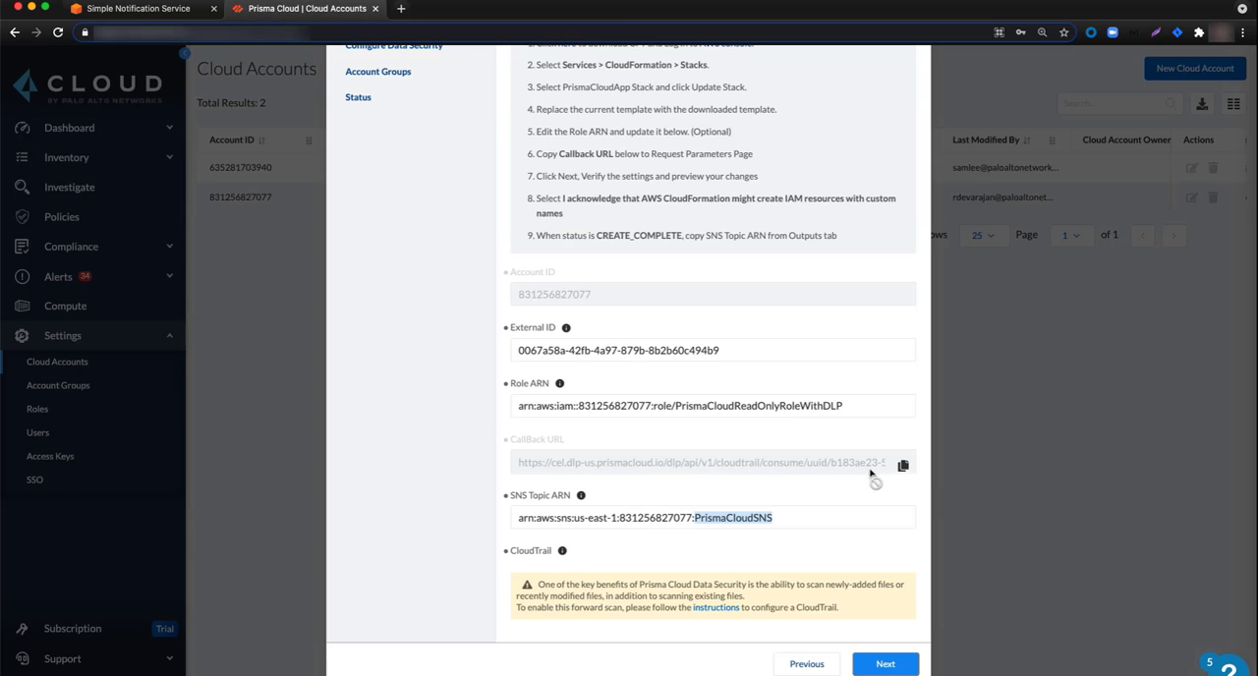
{"action": "left_click", "coordinate": [903, 464]}
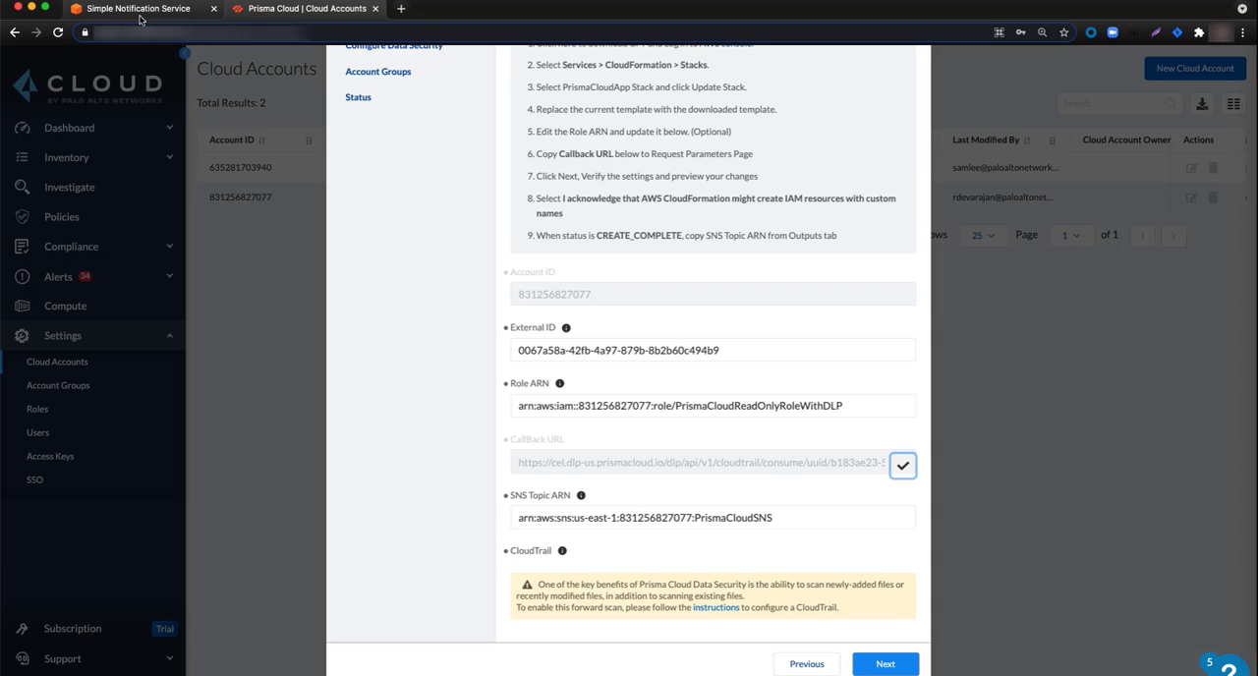
{"action": "left_click", "coordinate": [138, 8]}
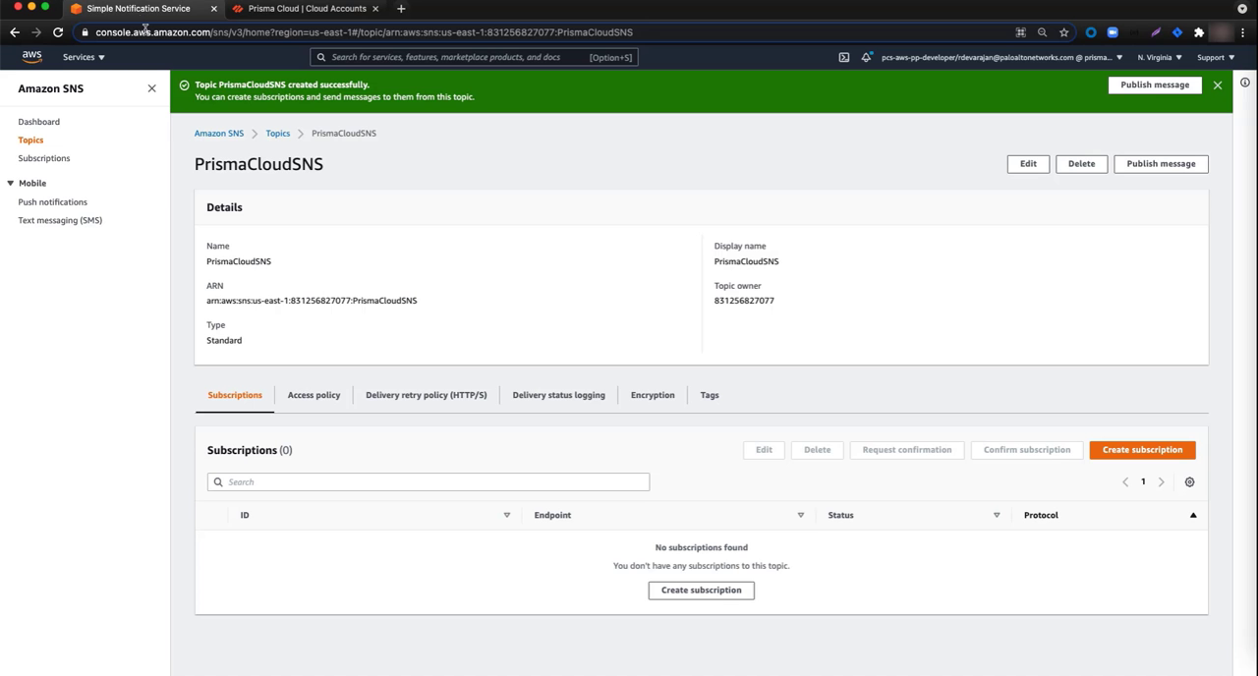
{"action": "mouse_move", "coordinate": [346, 515]}
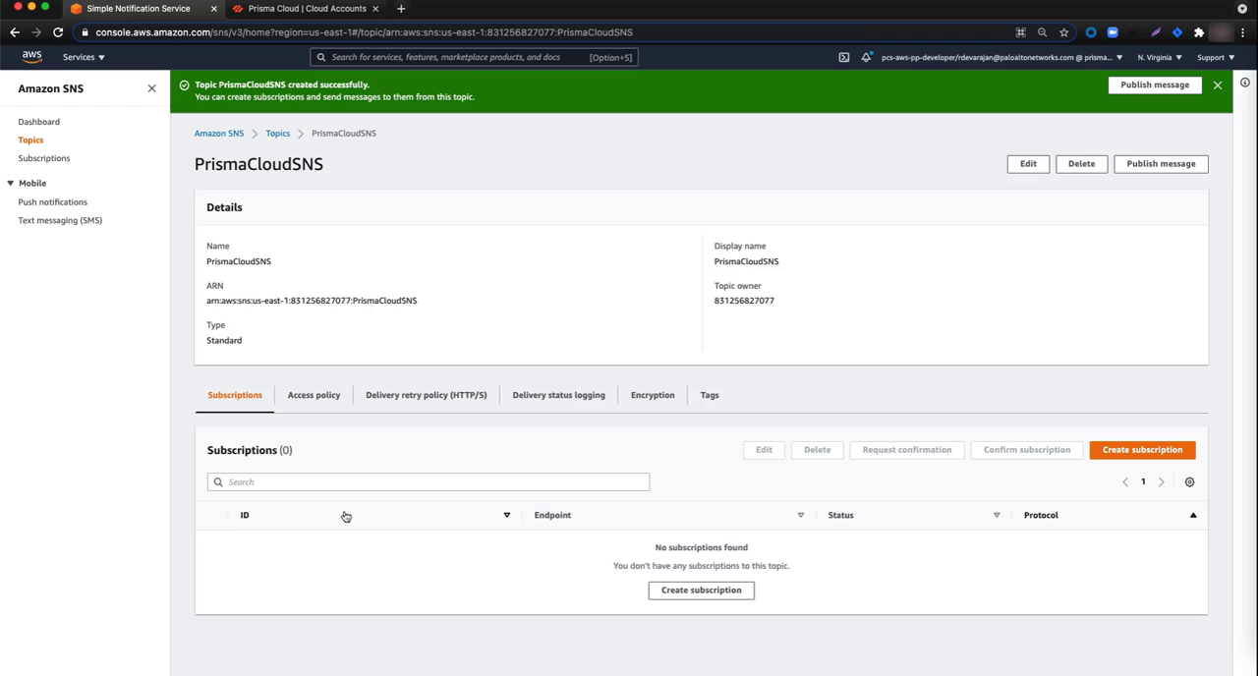
{"action": "mouse_move", "coordinate": [912, 503]}
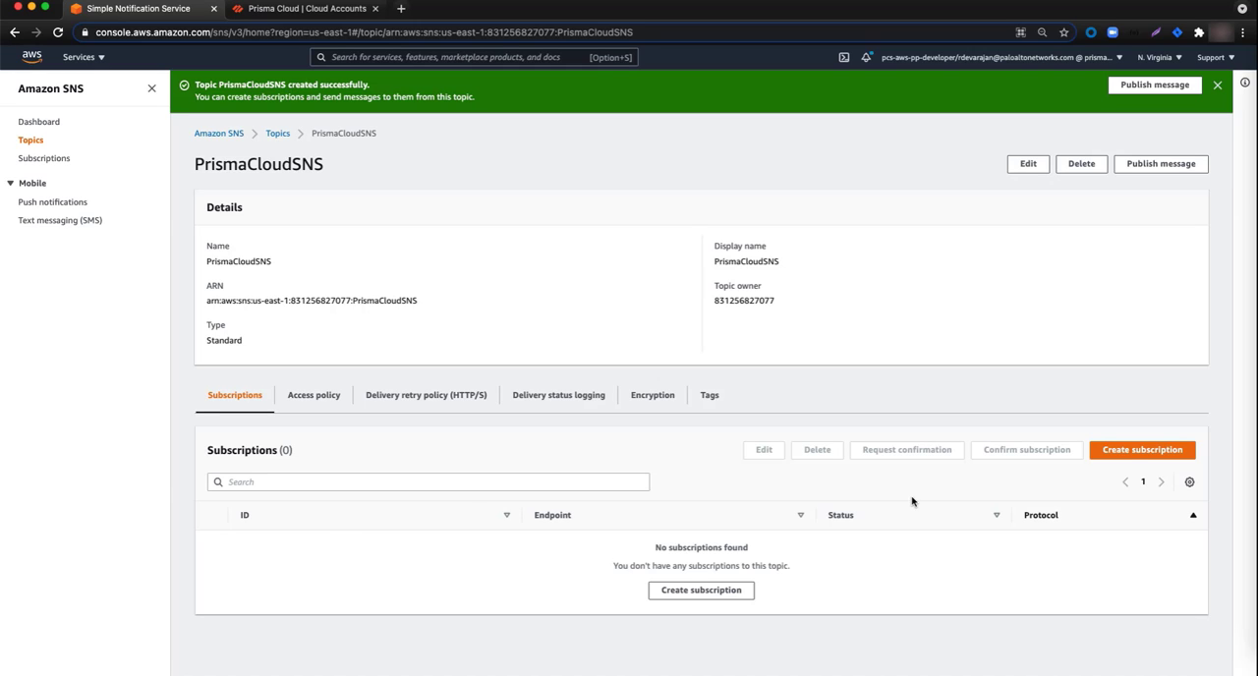
Step: Add an HTTPS subscription to PrismaCloudSNS using the Prisma Cloud callback URL as endpoint
{"action": "left_click", "coordinate": [1142, 448]}
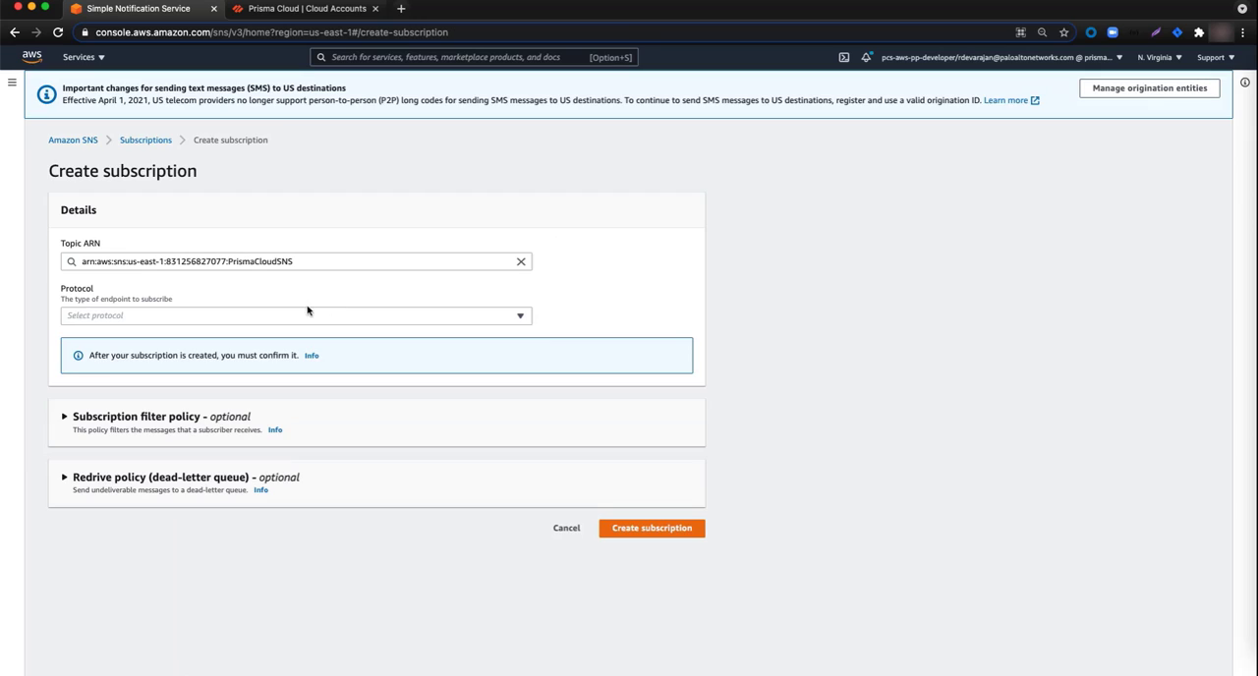
{"action": "left_click", "coordinate": [295, 314]}
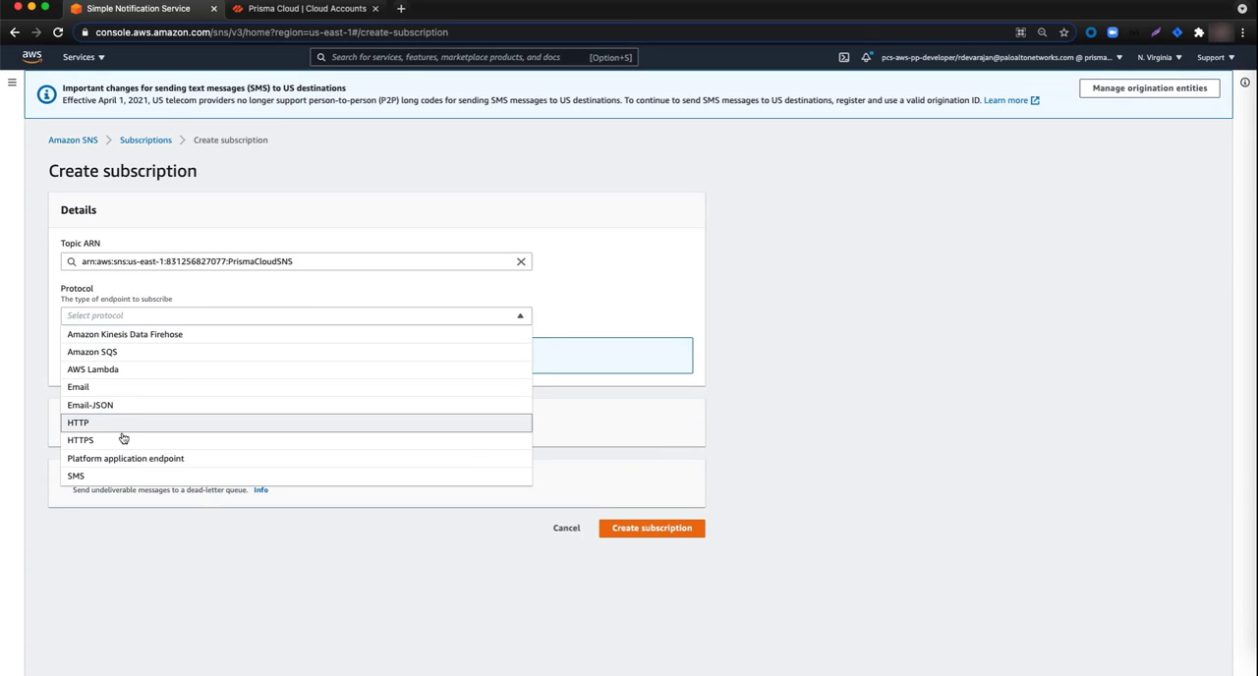
{"action": "mouse_move", "coordinate": [128, 440]}
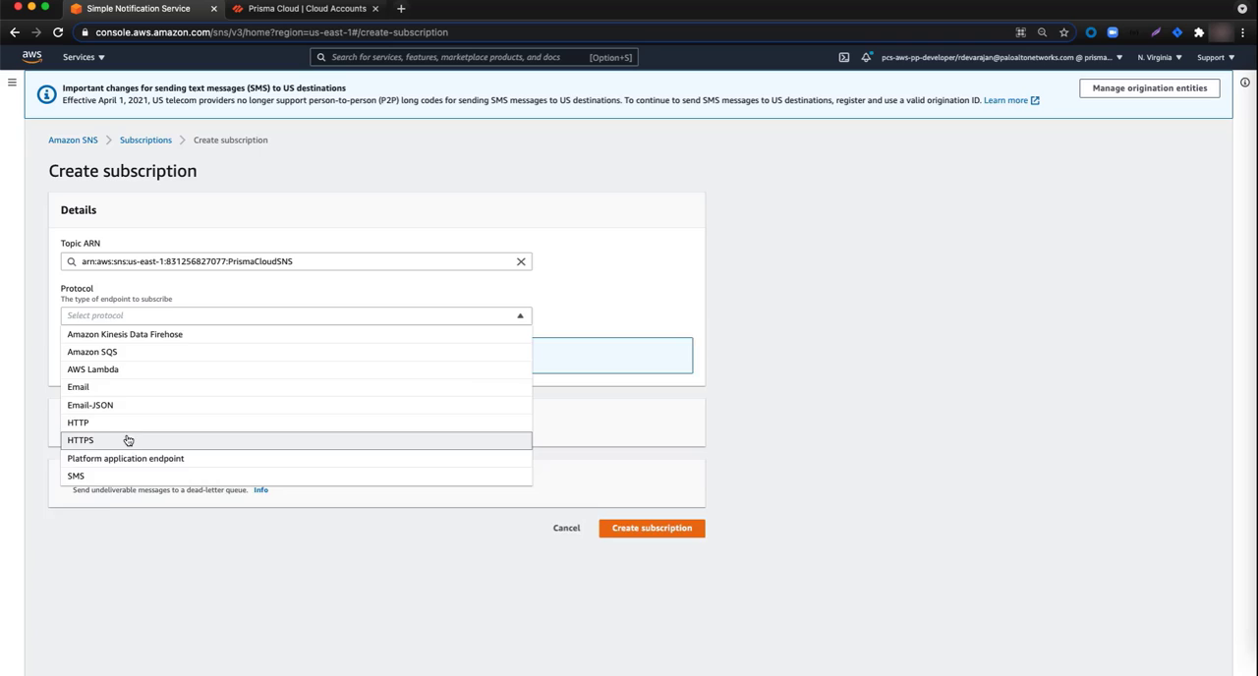
{"action": "left_click", "coordinate": [81, 440]}
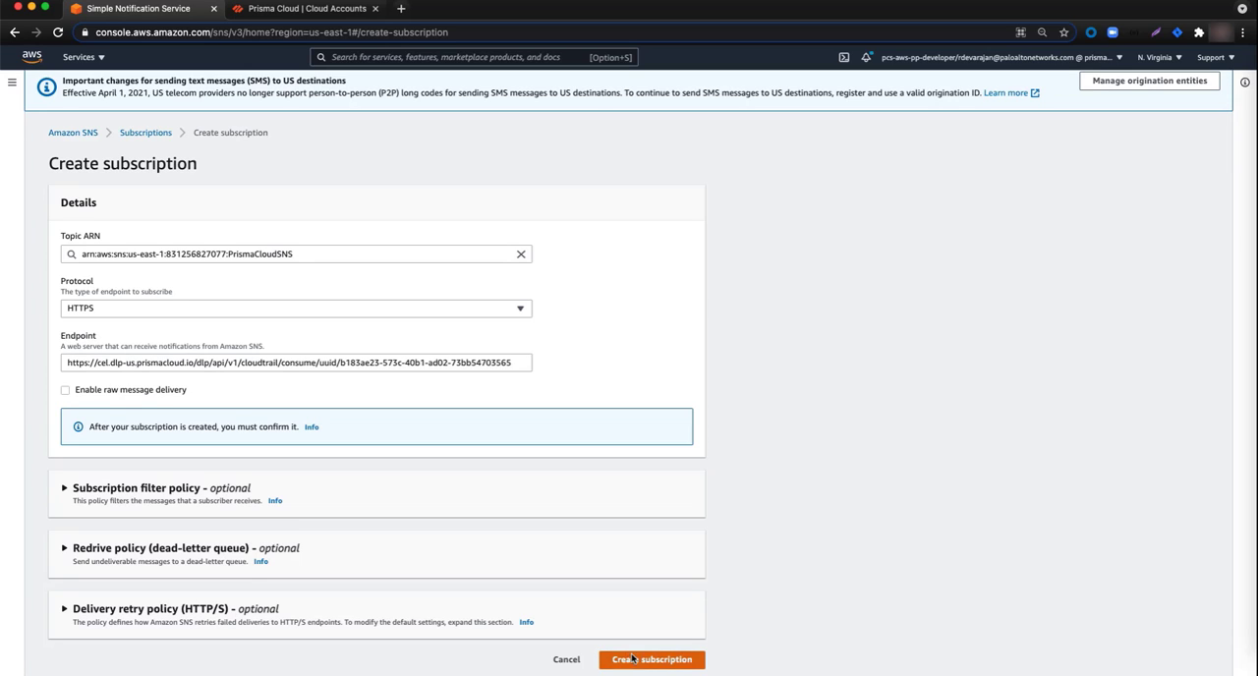
{"action": "left_click", "coordinate": [652, 660]}
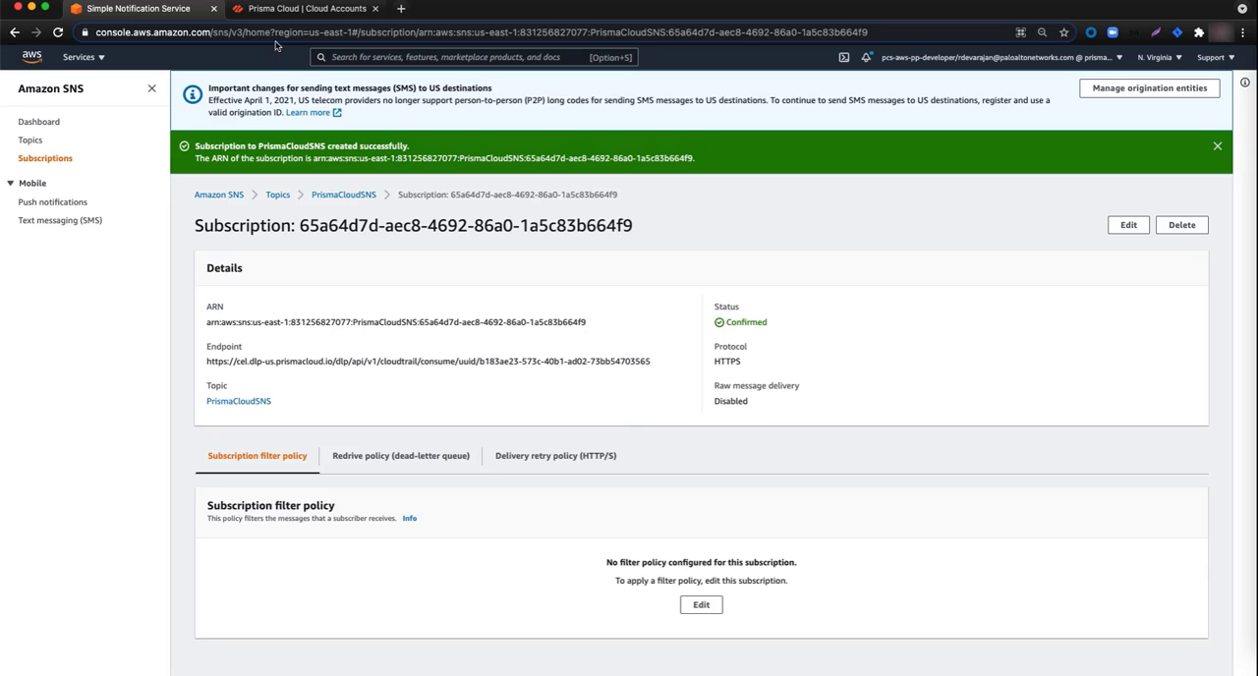
{"action": "left_click", "coordinate": [305, 8]}
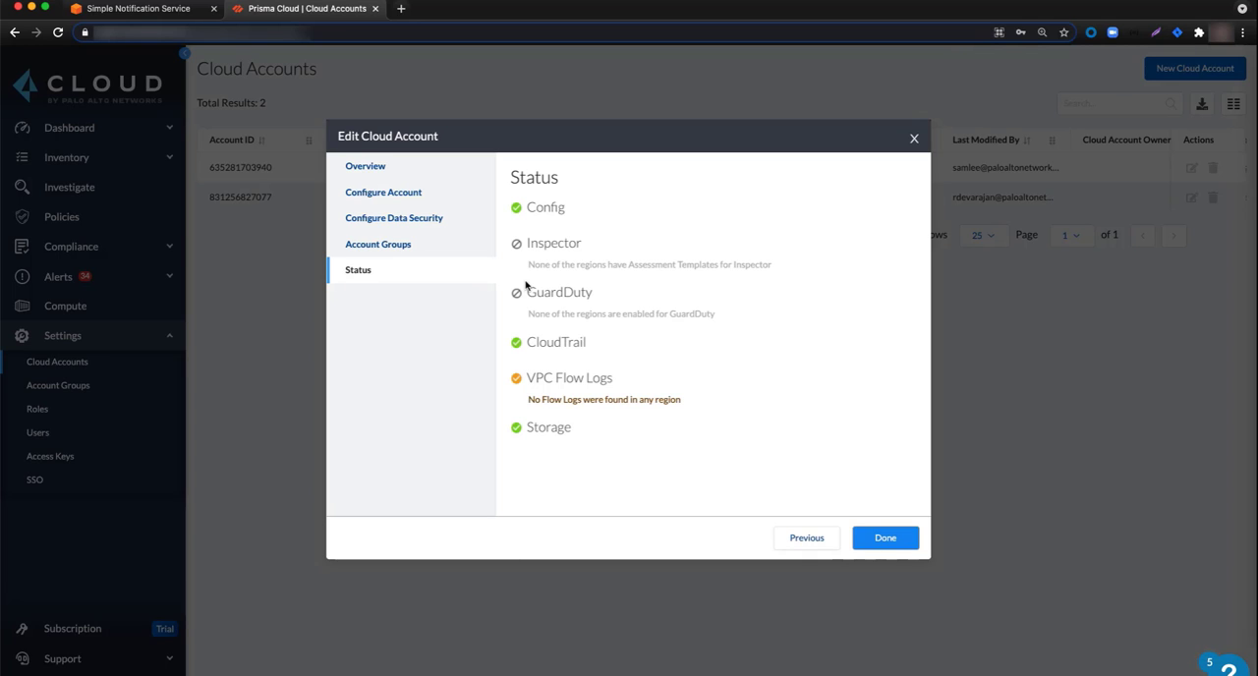
{"action": "mouse_move", "coordinate": [841, 543]}
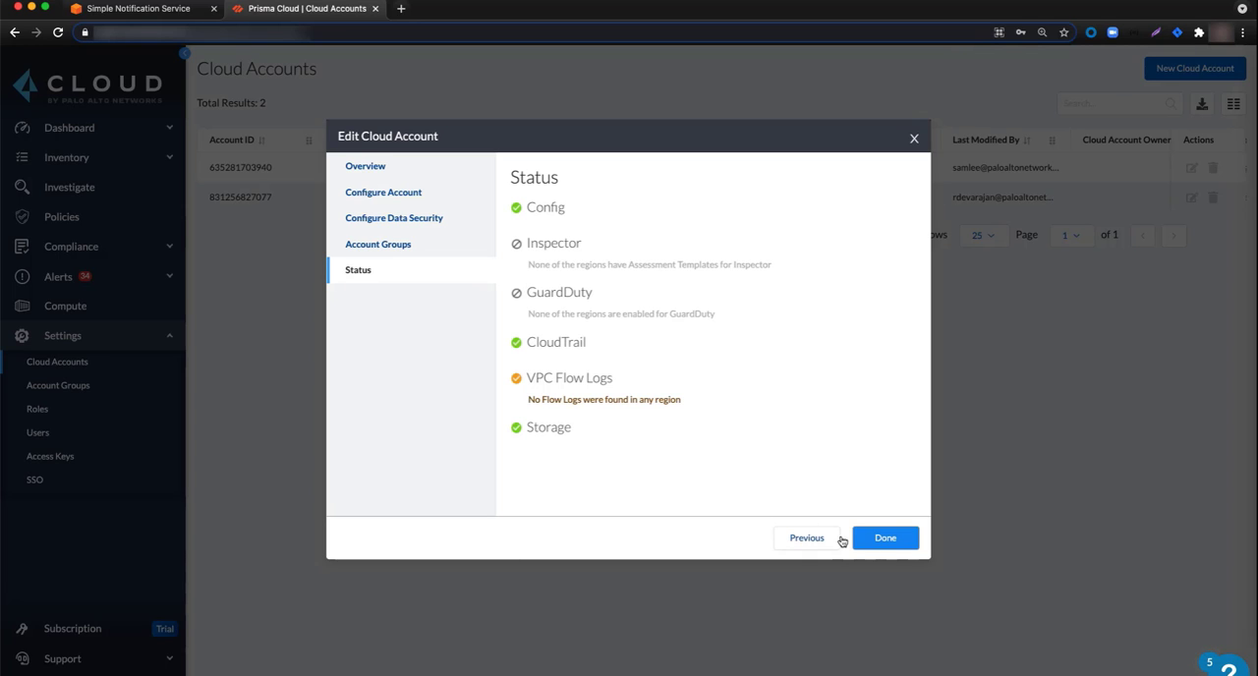